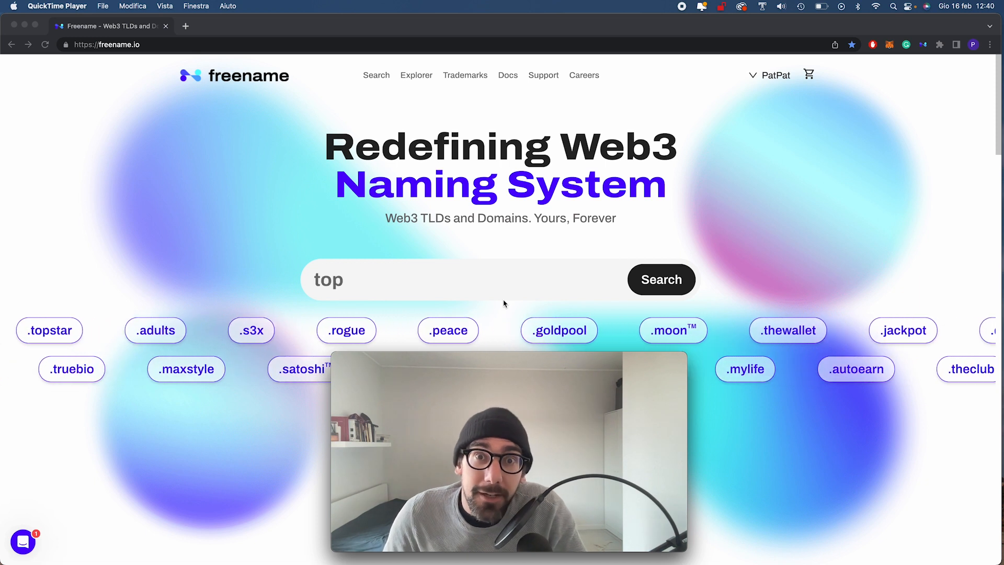
- Go to the PatPat account's Portfolio and Incomes and show the Domains list with patpat.hodl
text(.crypt)
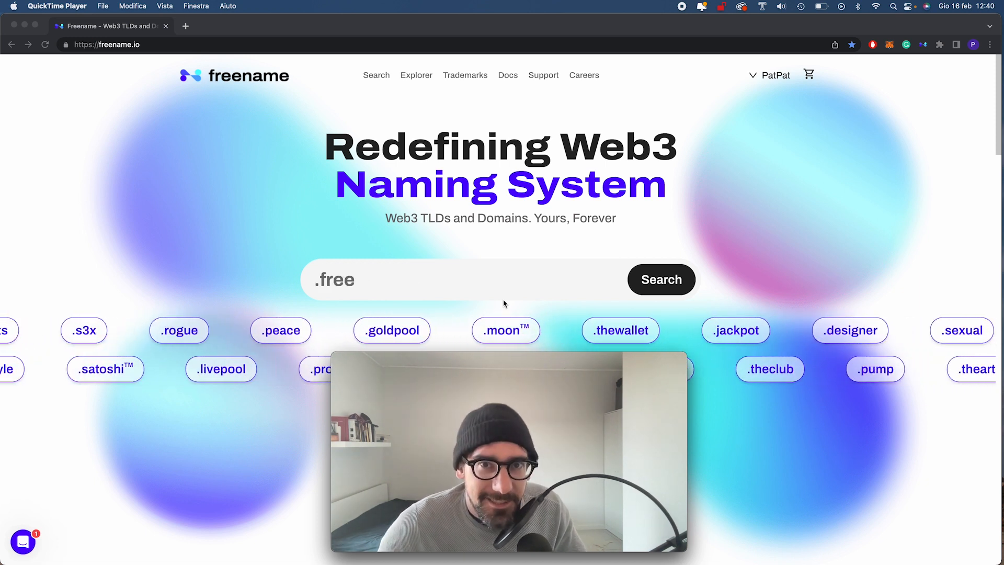
text(liquidity)
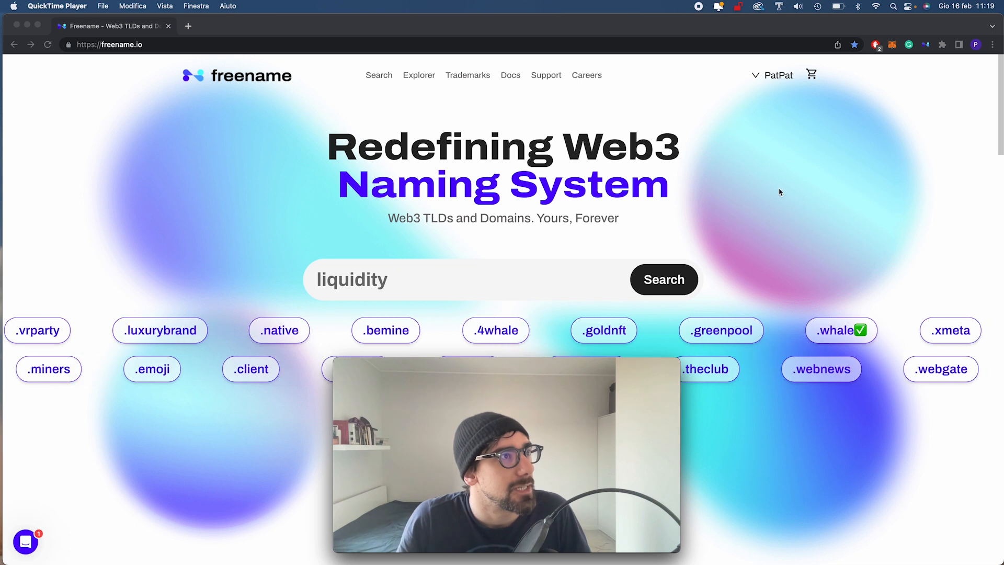
click(776, 75)
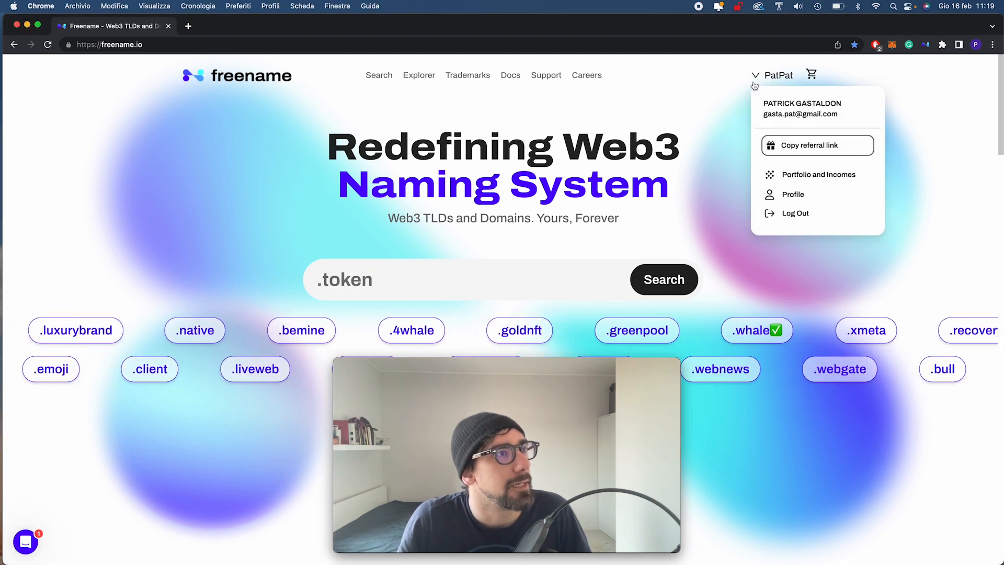
click(818, 174)
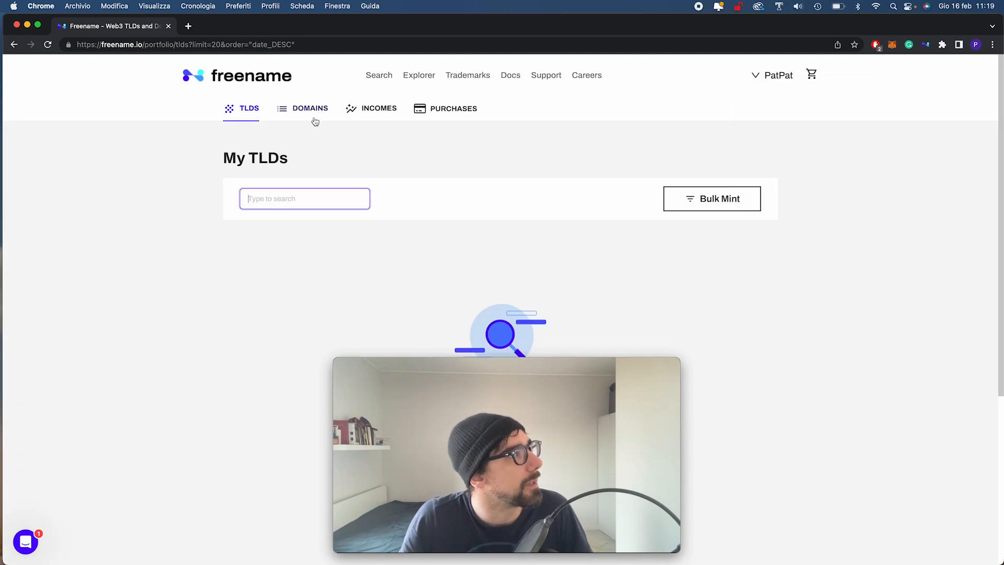
click(310, 107)
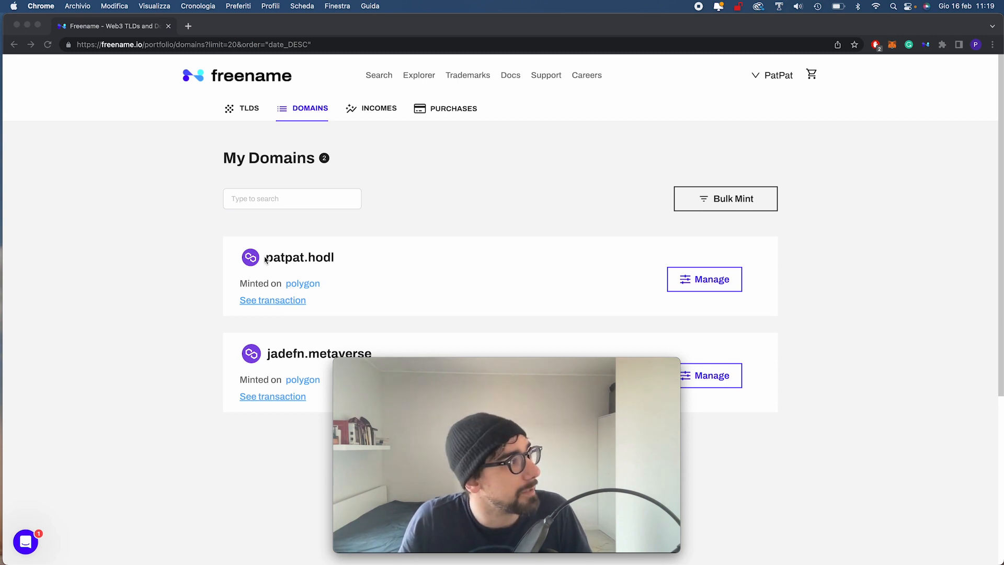
double_click(299, 257)
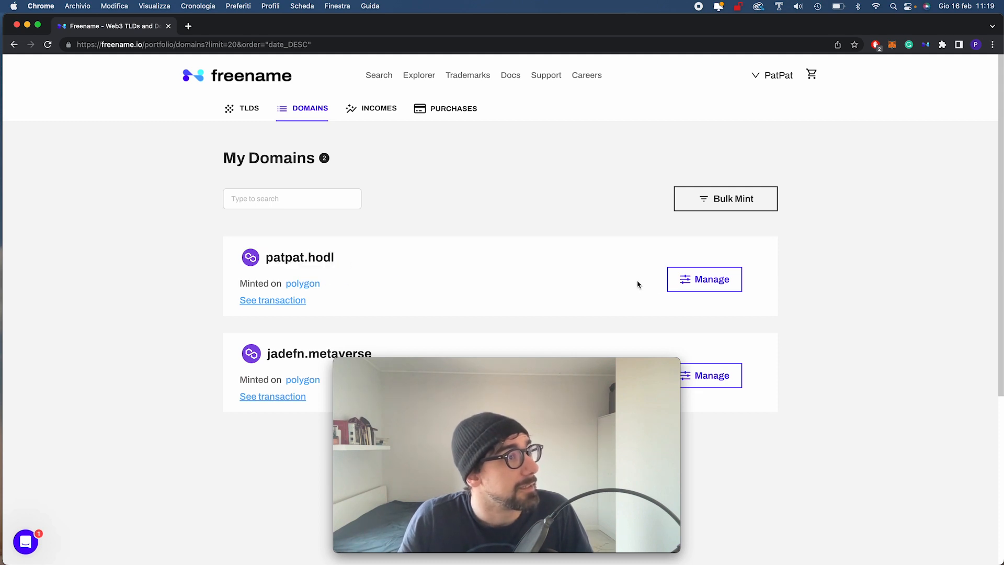
- Manage patpat.hodl and show its Reverse Resolution settings awaiting a signature
click(703, 278)
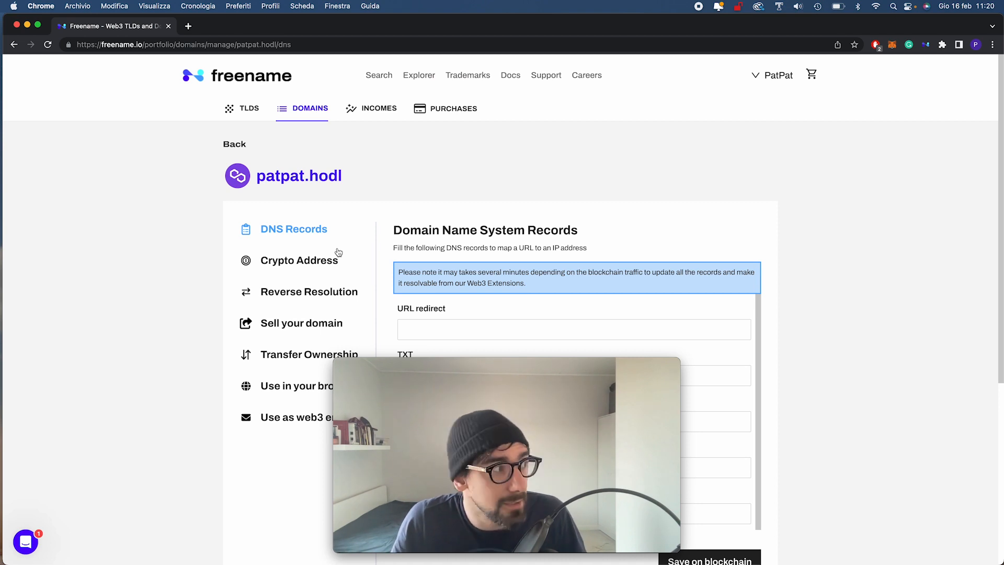
click(309, 292)
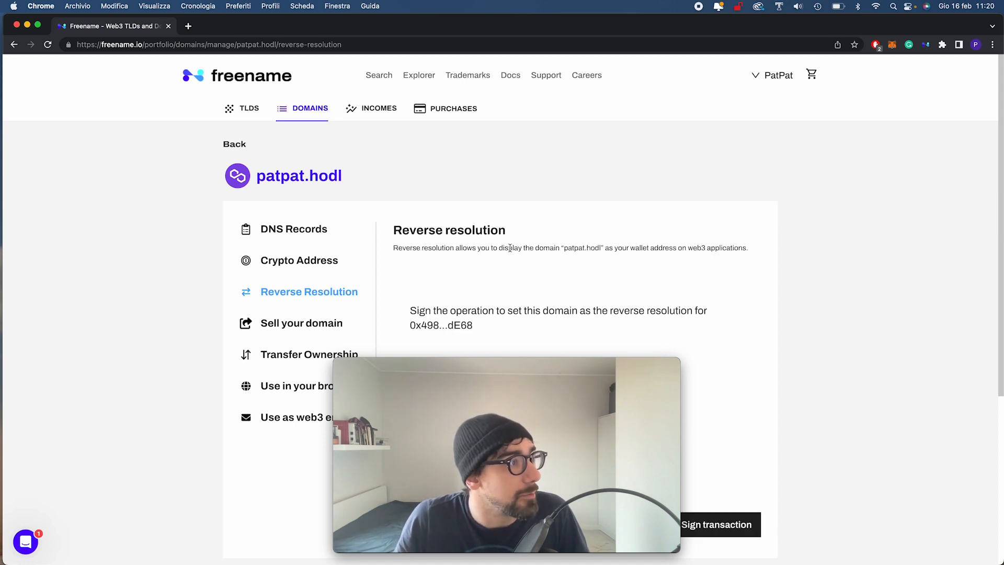
double_click(581, 248)
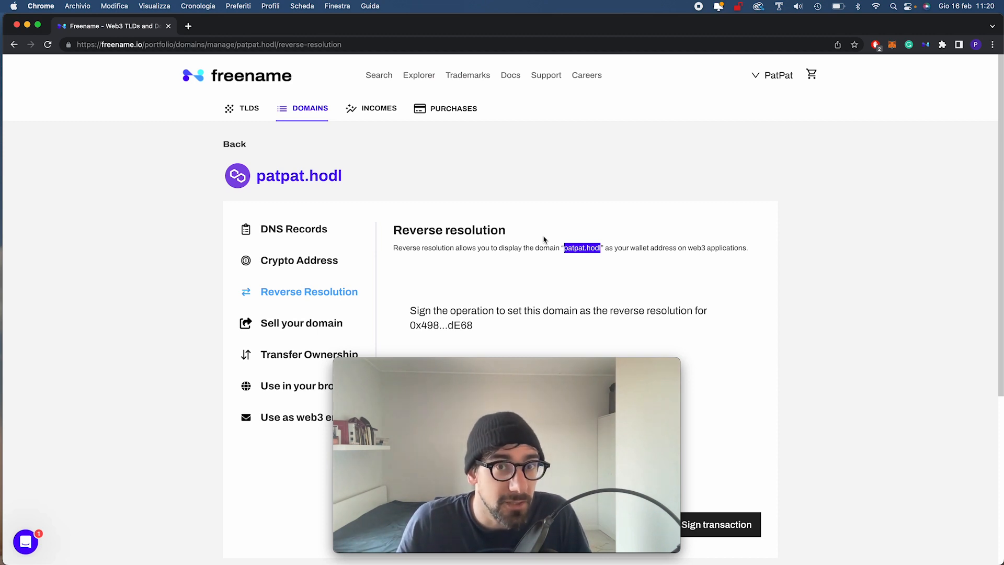
mouse_move(548, 272)
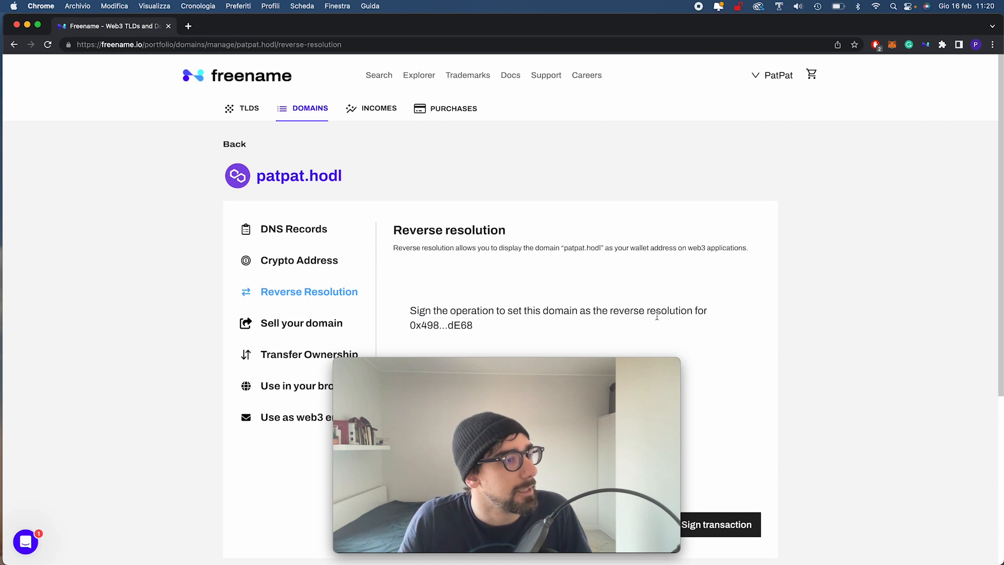
- Sign the reverse resolution transaction with MetaMask, linking patpat.hodl to wallet 0x498...dE68
click(715, 523)
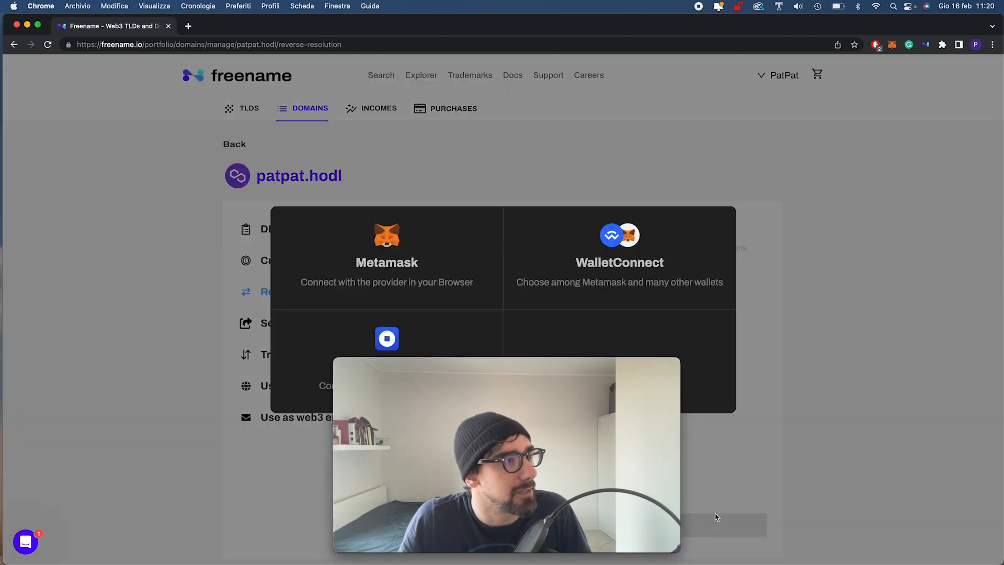
click(386, 256)
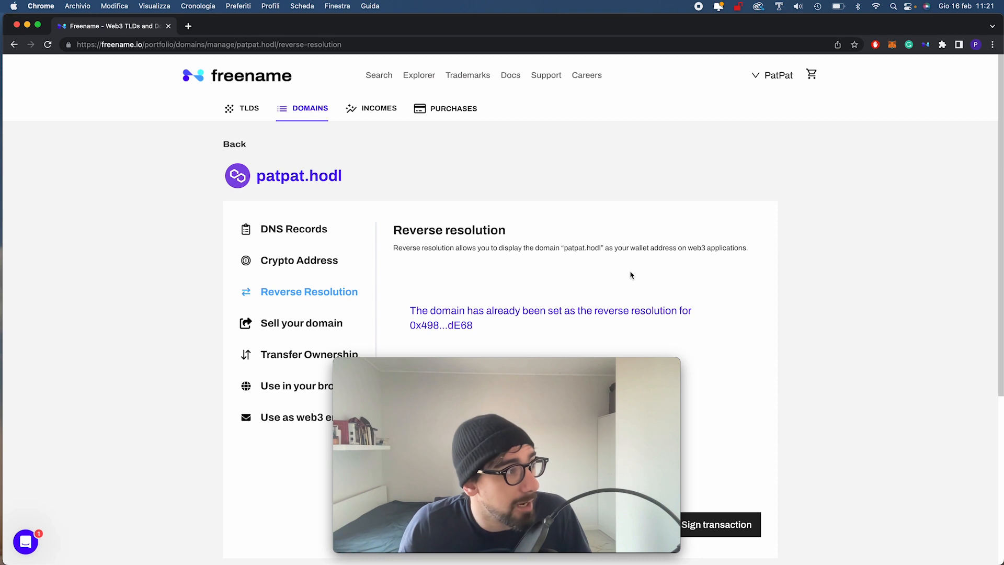
mouse_move(501, 275)
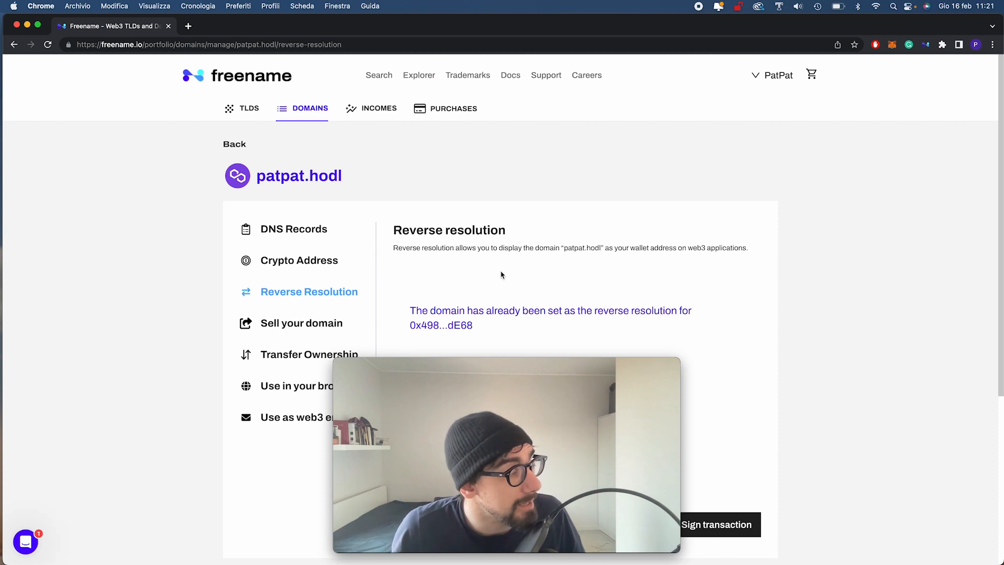
mouse_move(314, 424)
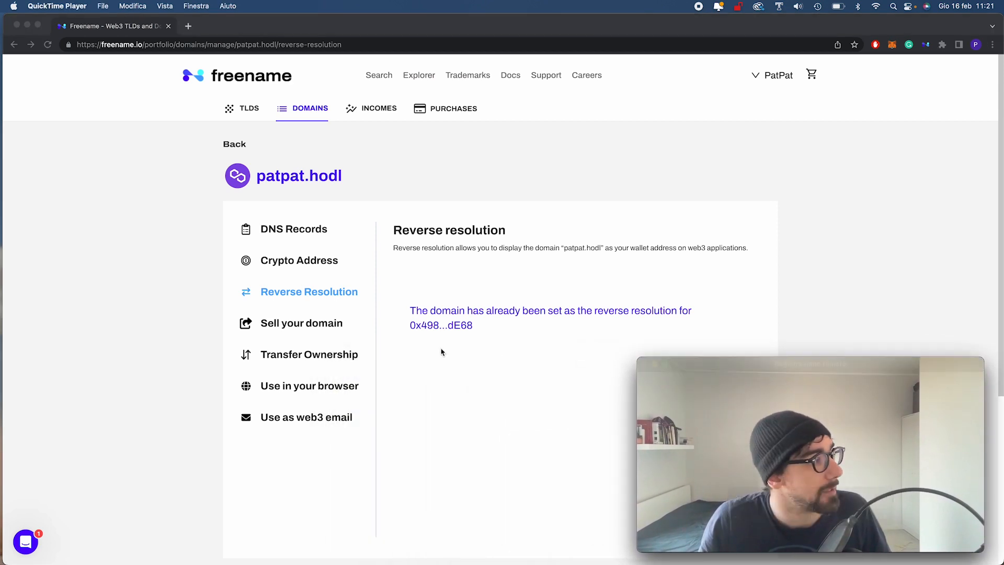
mouse_move(330, 422)
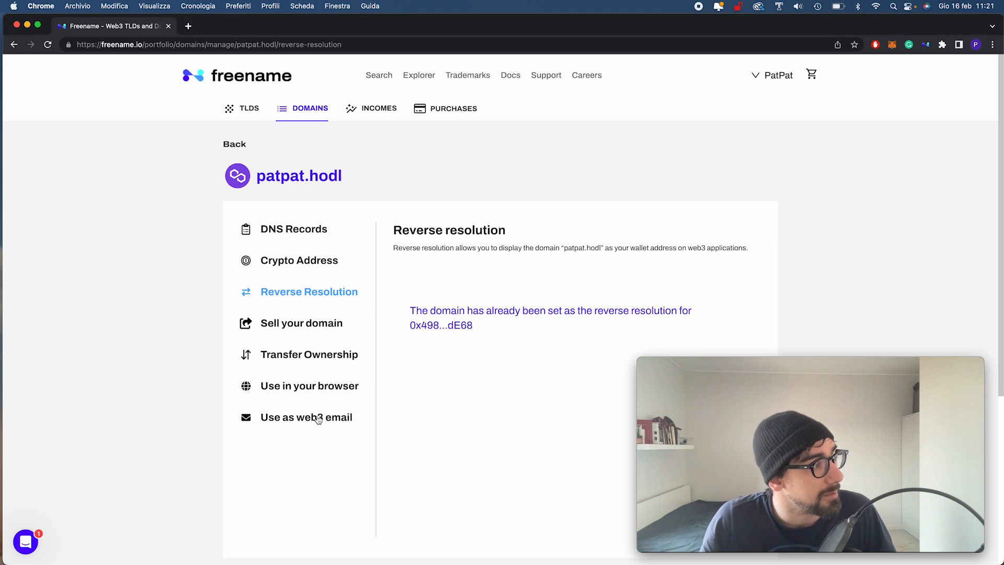
- Choose Use as web3 email for patpat.hodl and launch Mailchain via Try it now
click(306, 417)
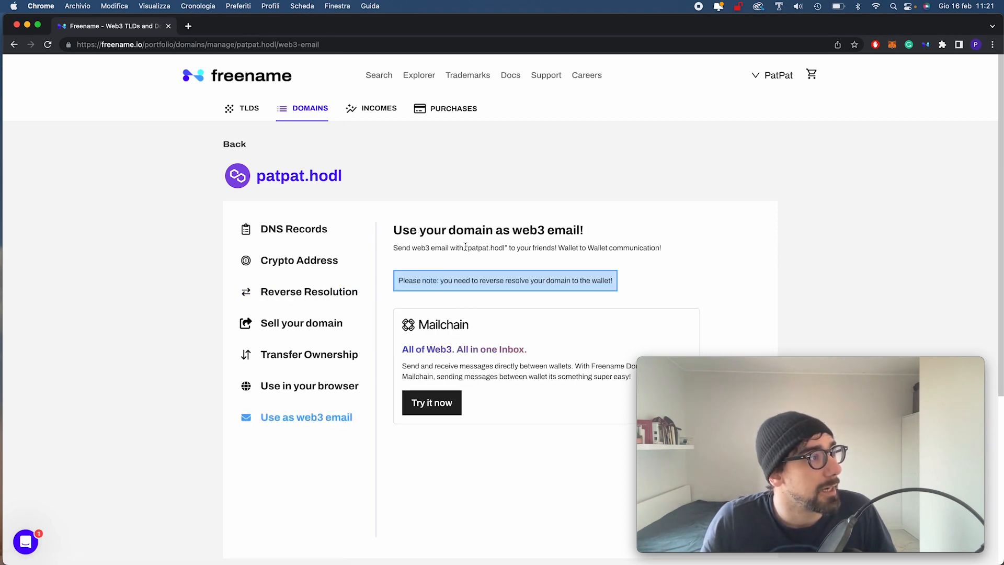
double_click(487, 247)
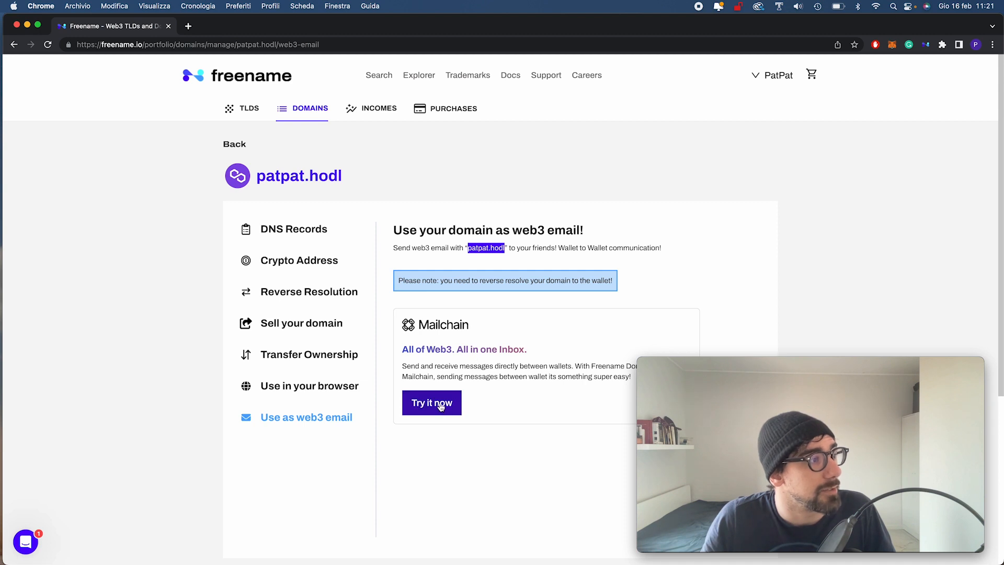
click(432, 402)
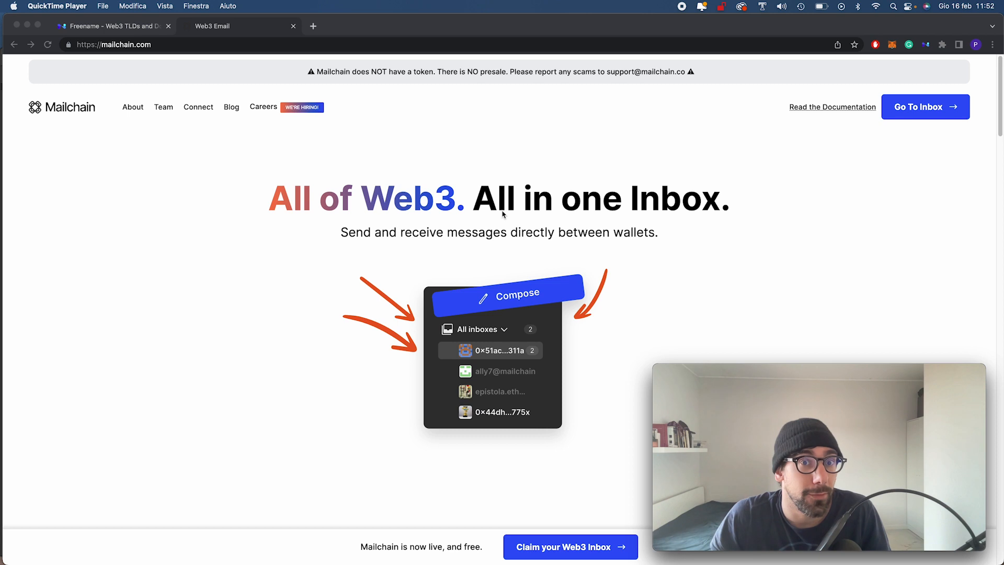
mouse_move(537, 252)
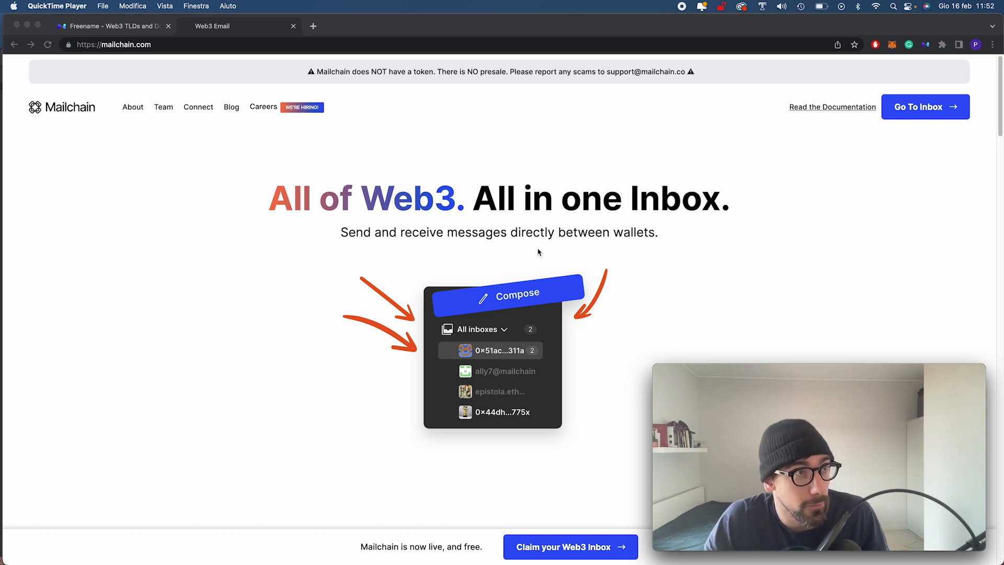
mouse_move(860, 98)
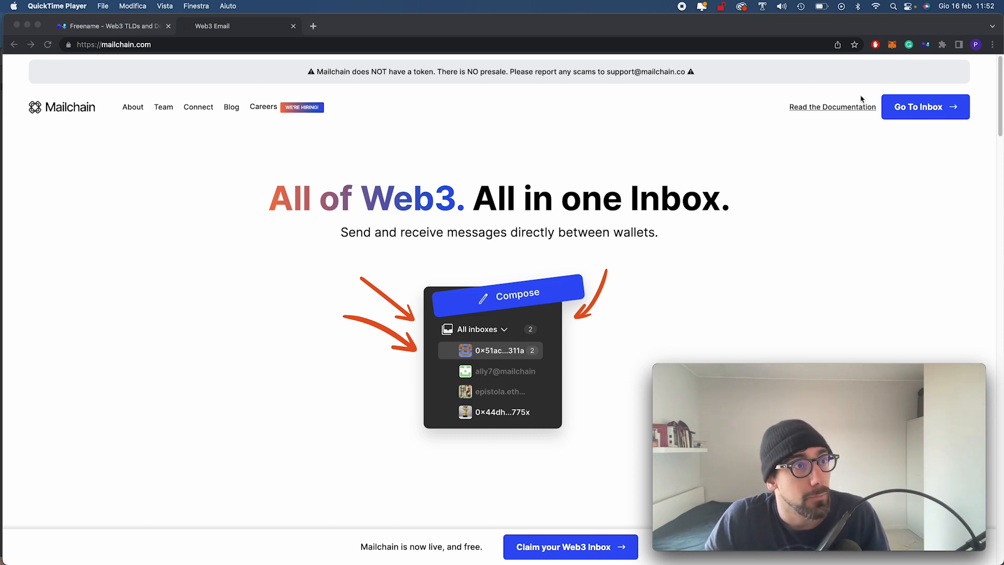
mouse_move(910, 58)
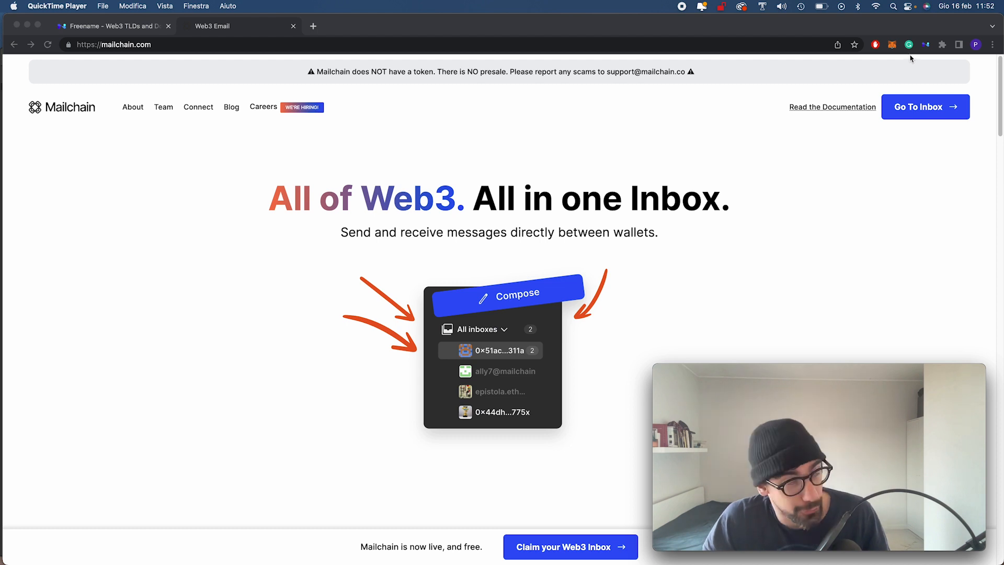
click(924, 44)
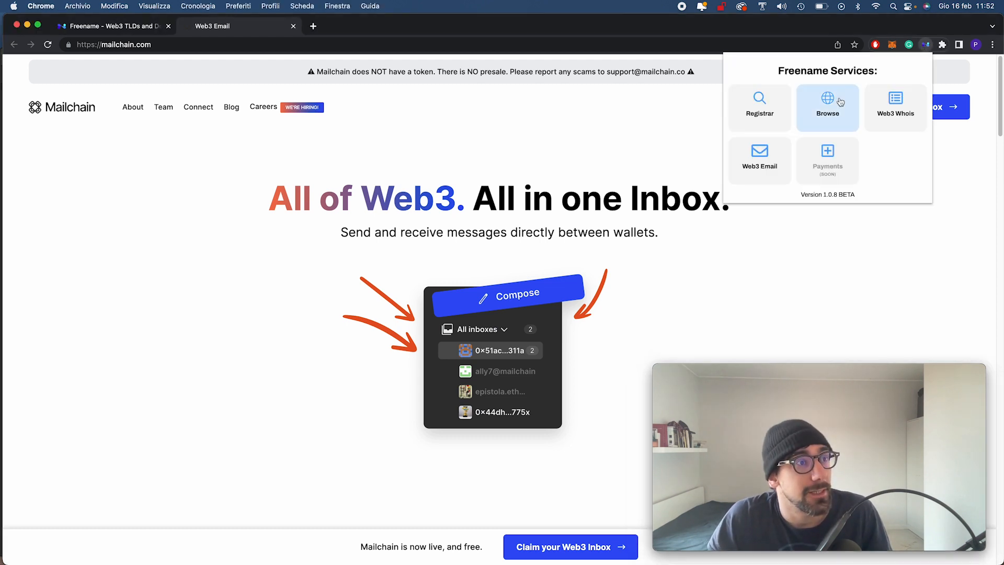
mouse_move(759, 160)
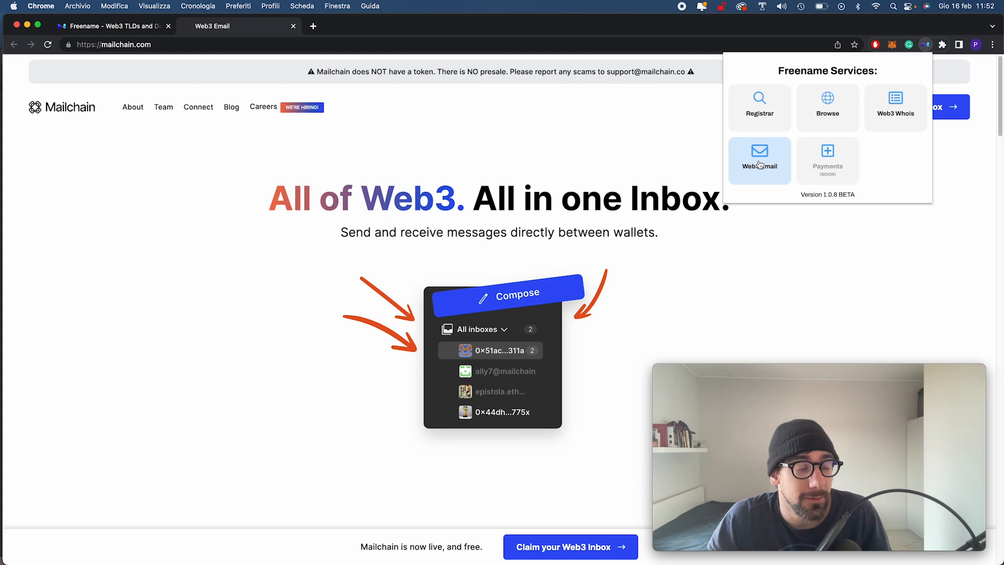
click(759, 159)
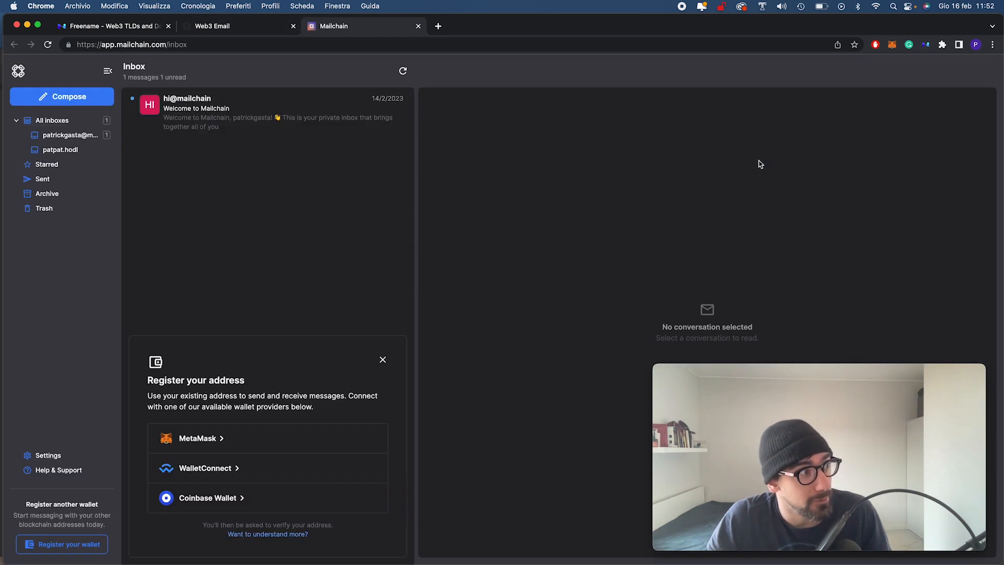
mouse_move(758, 203)
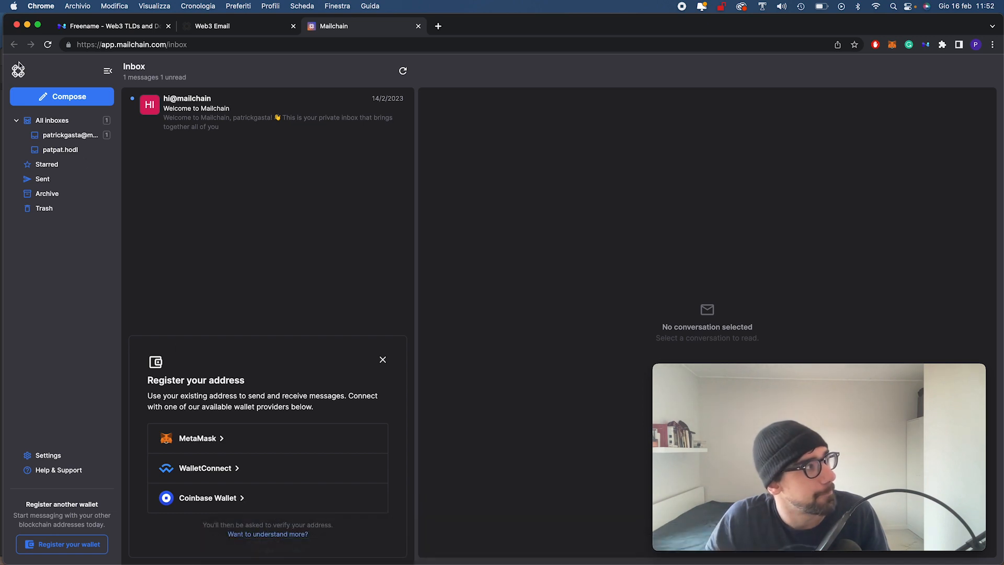
click(418, 25)
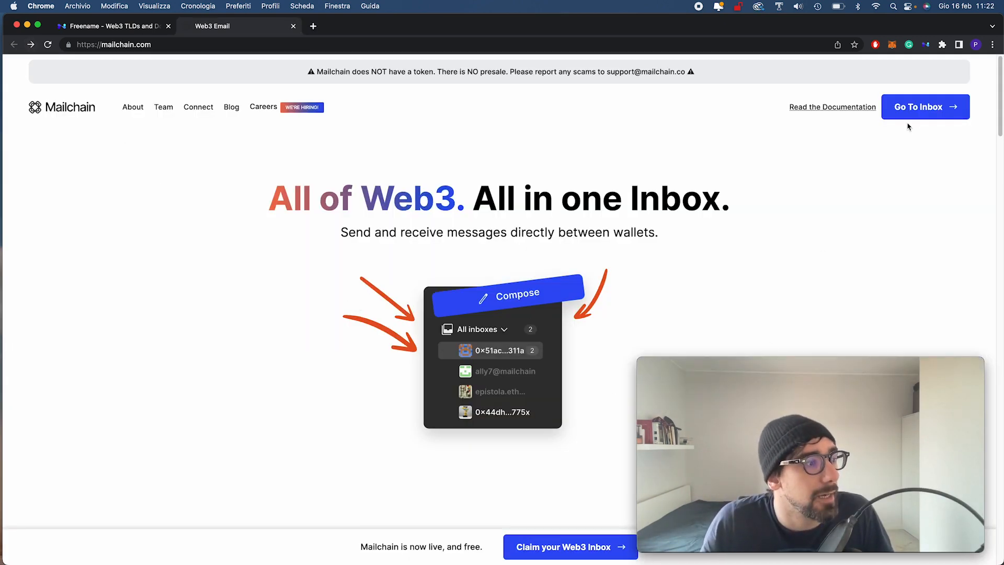
click(924, 107)
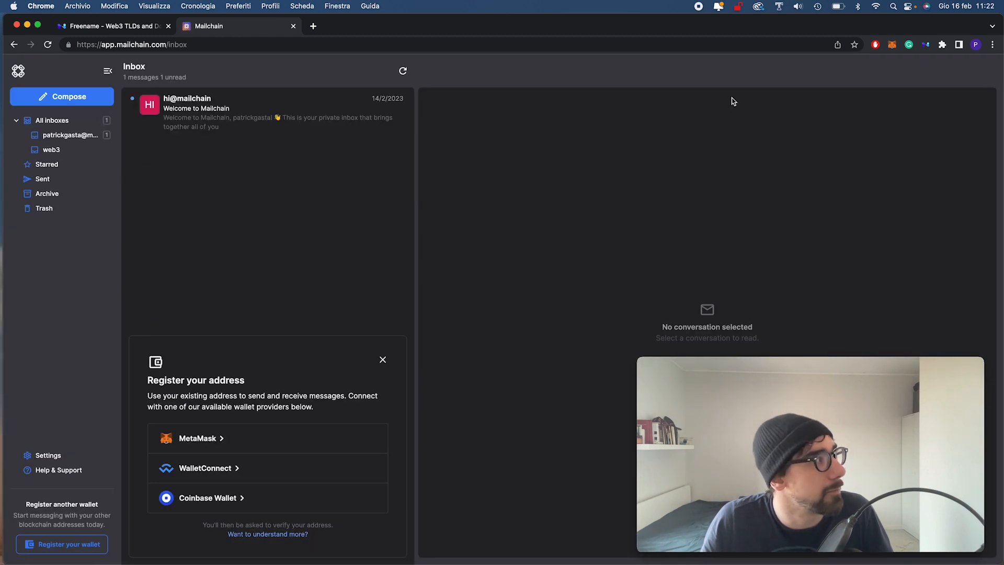
- Show Mailchain's Accounts settings listing the Mailchain address and the web3 Ethereum wallet
click(47, 455)
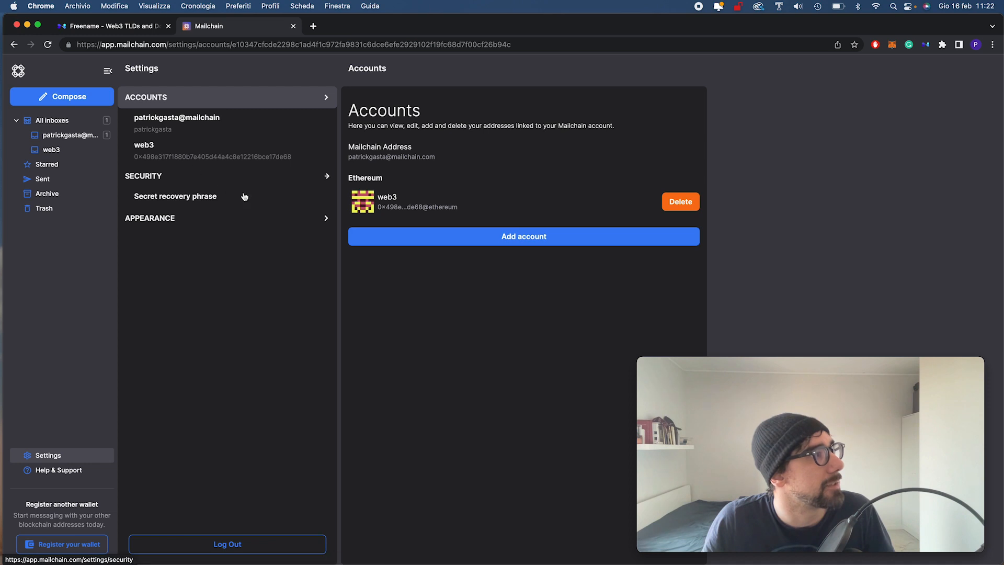
mouse_move(380, 204)
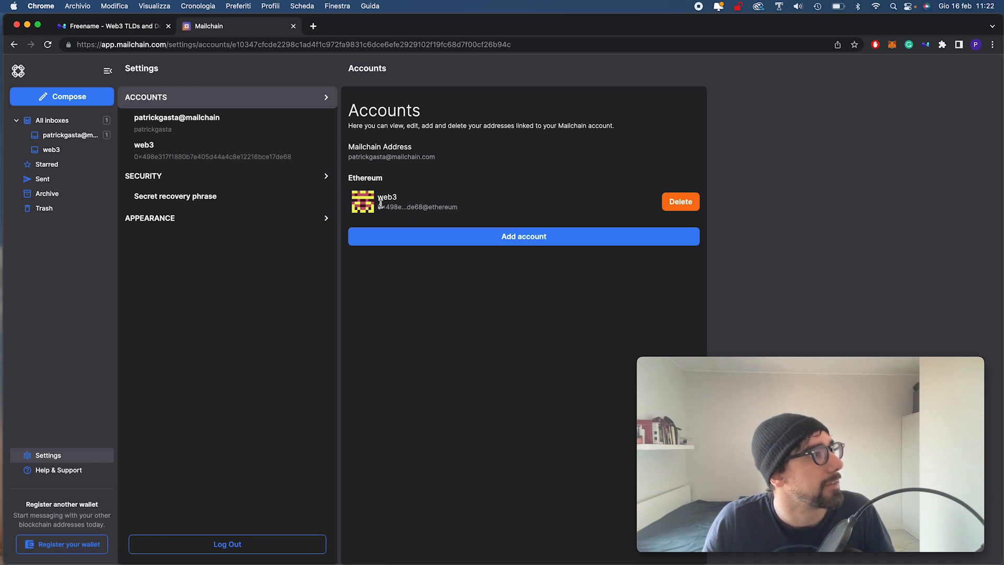
- Add an account by connecting MetaMask and signing the ownership verification, finding patpat.hodl among three names
click(523, 236)
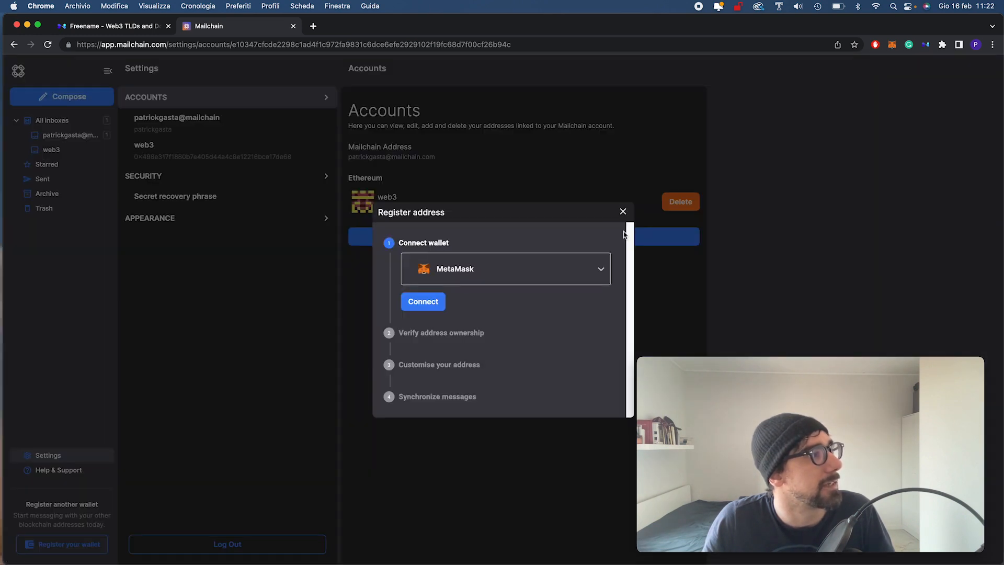
mouse_move(450, 305)
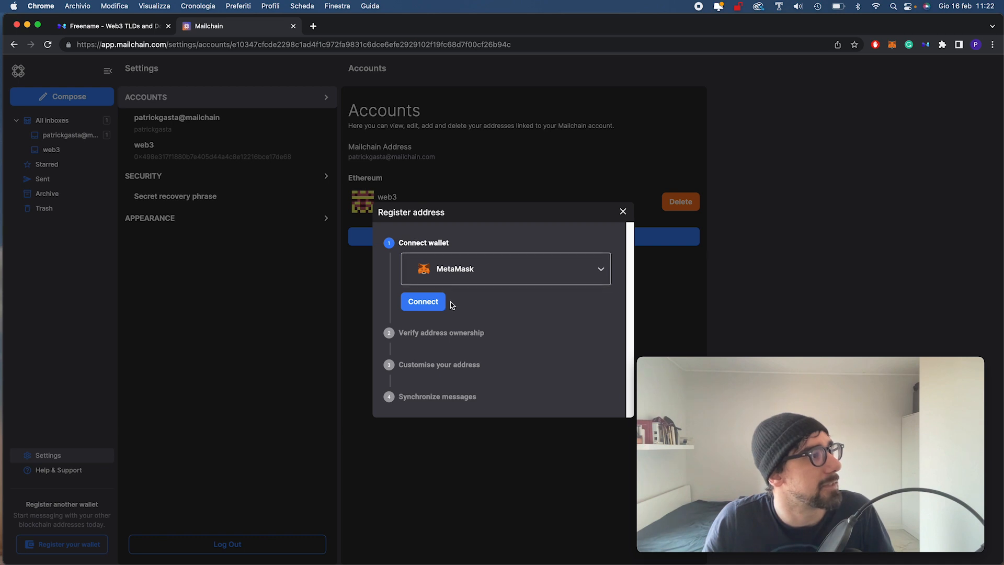
click(422, 301)
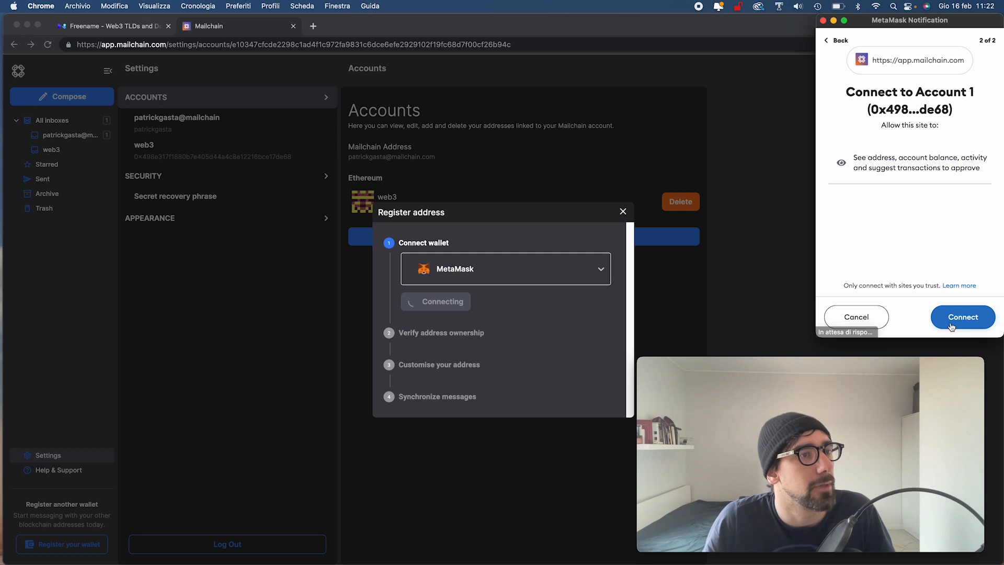
click(962, 316)
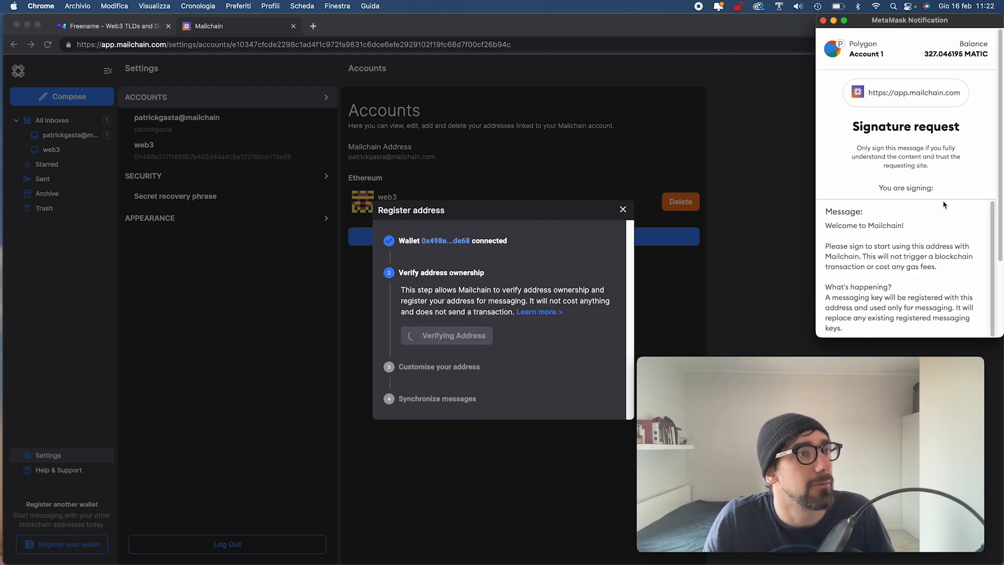
scroll(down, 3)
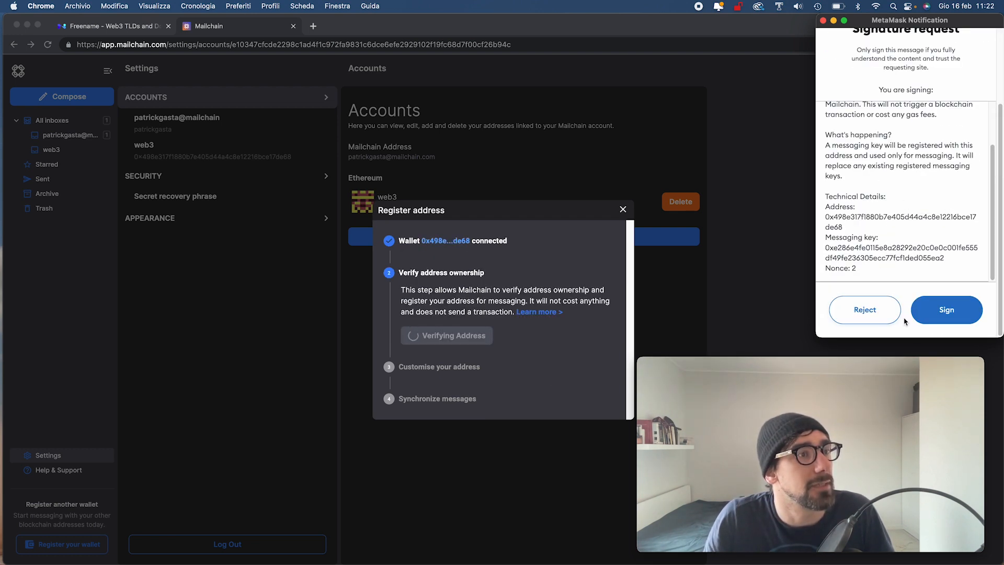
click(946, 310)
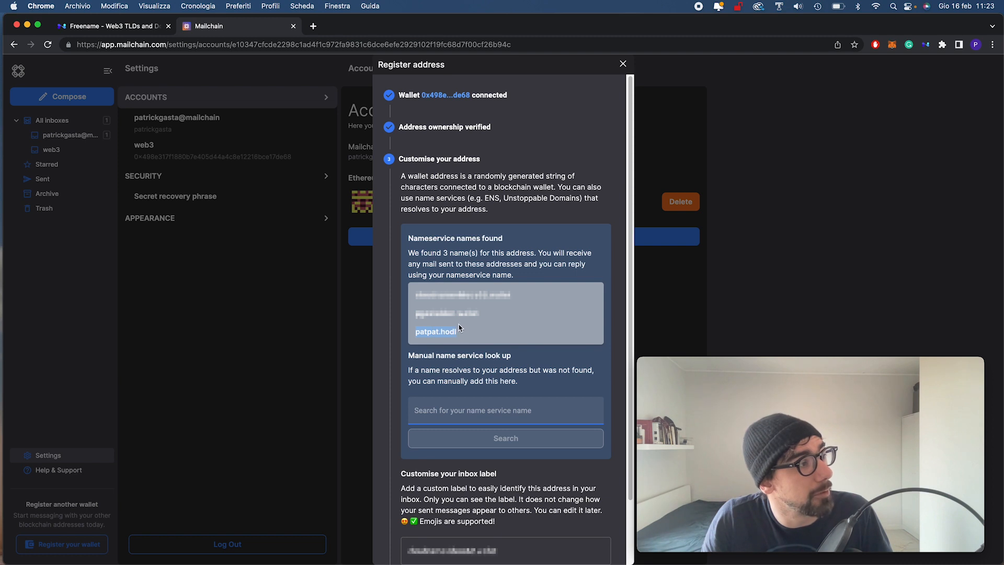
- Register the Ethereum address under the patpat.hodl label and finish message synchronization
scroll(down, 3)
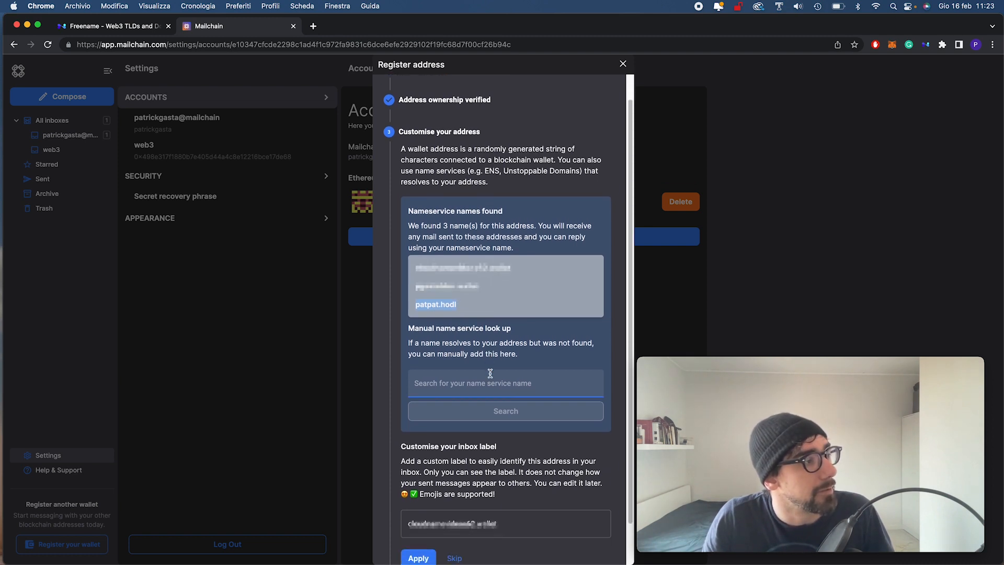
scroll(down, 3)
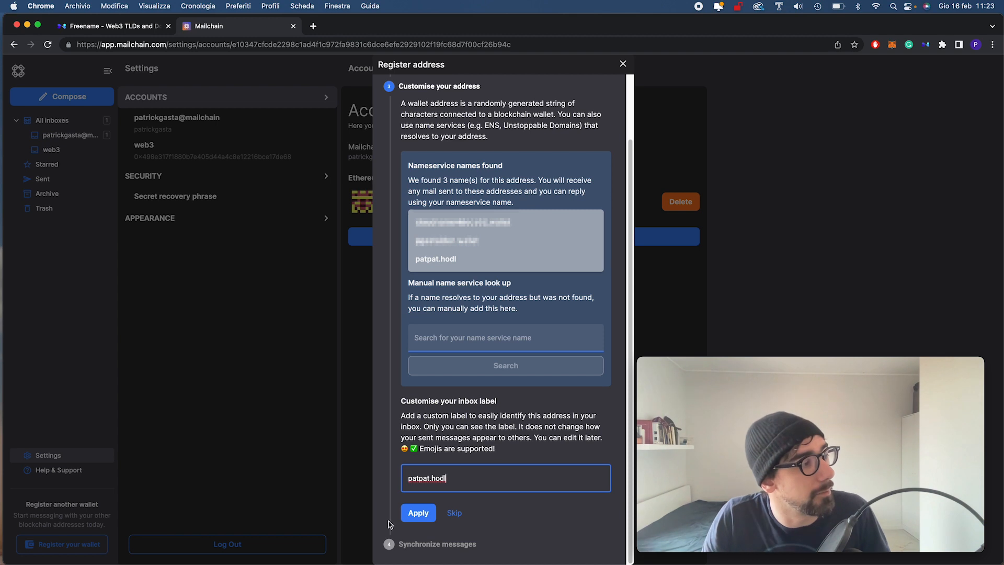
click(417, 512)
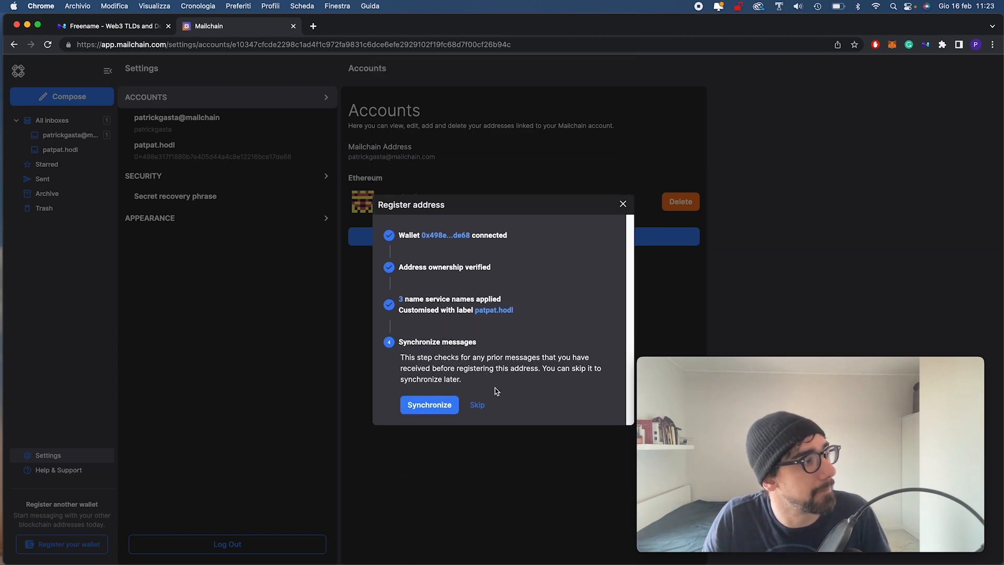
click(476, 404)
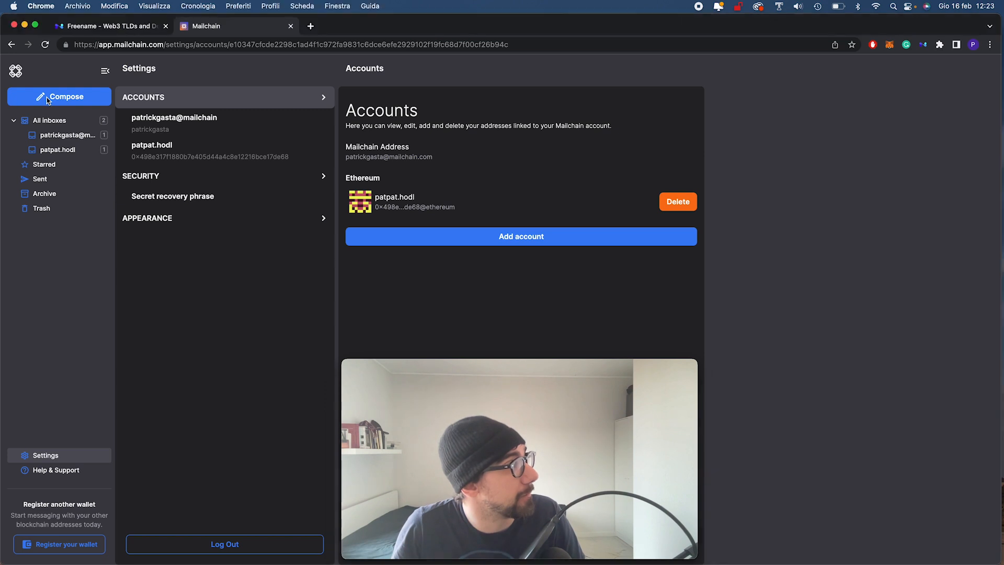
click(58, 96)
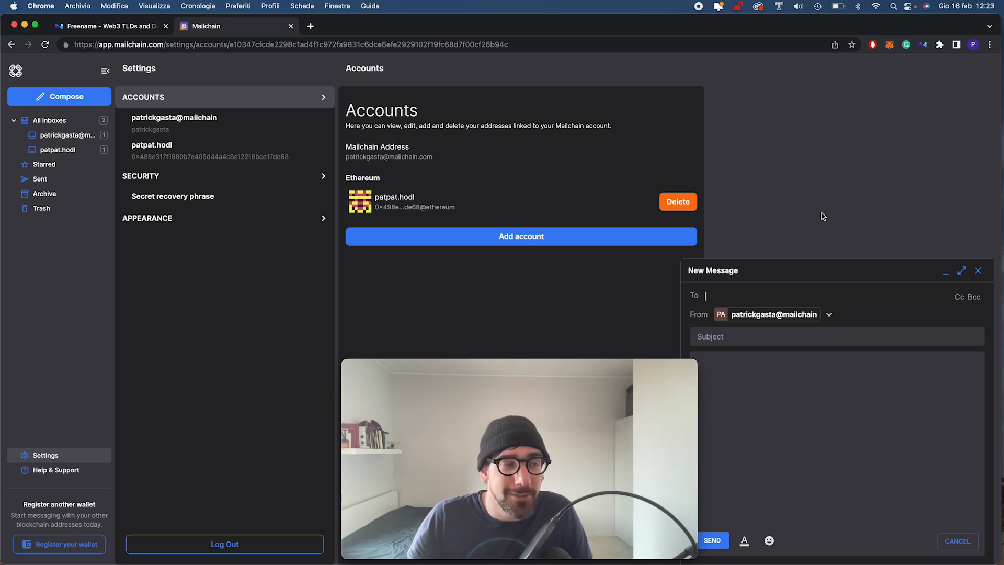
click(828, 315)
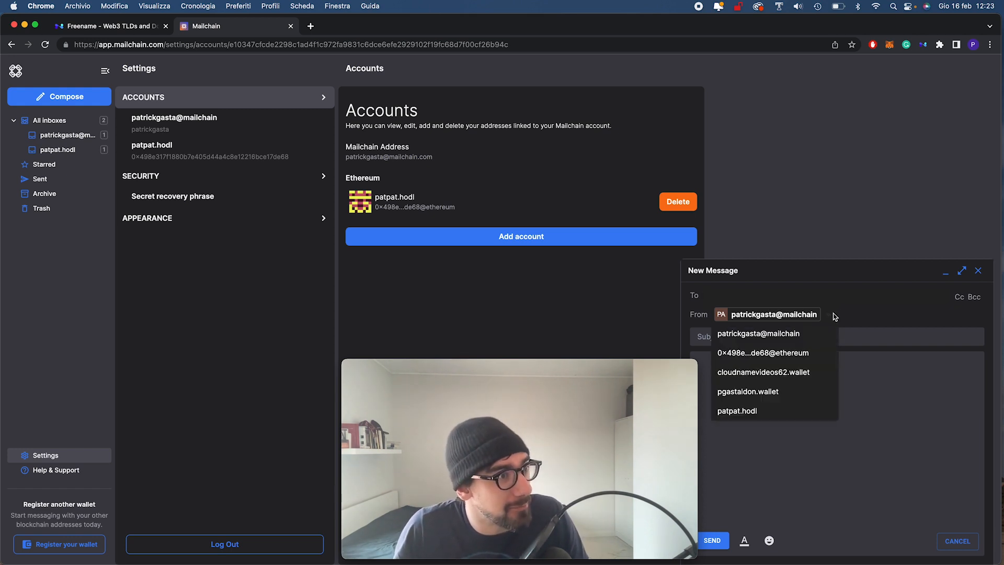
mouse_move(779, 410)
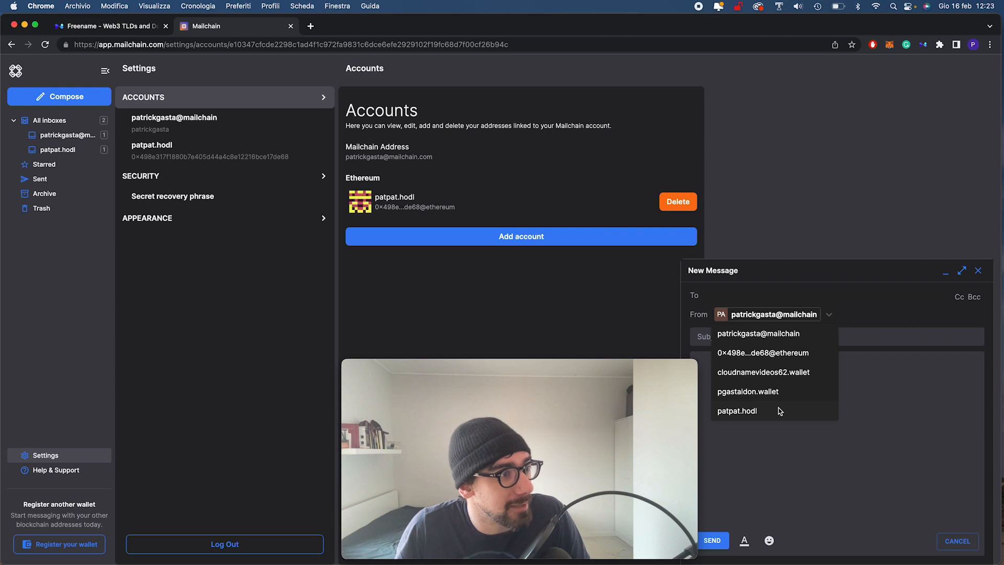
click(736, 410)
text(mattiafreename.hodl)
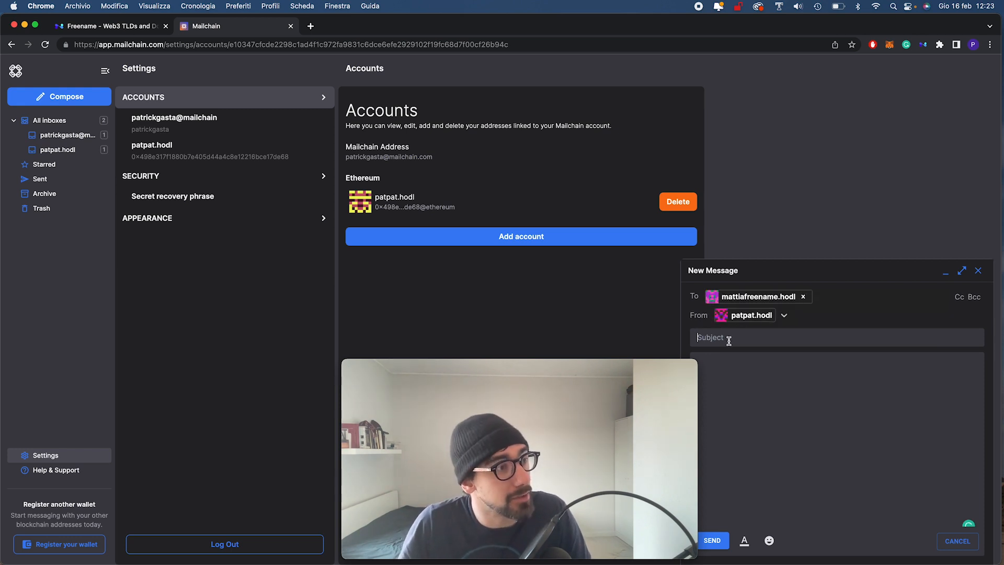
- Write subject "Hi this is a Web3 Email!" and body "Hi How are you? Say hi!", then send it
text(Hi)
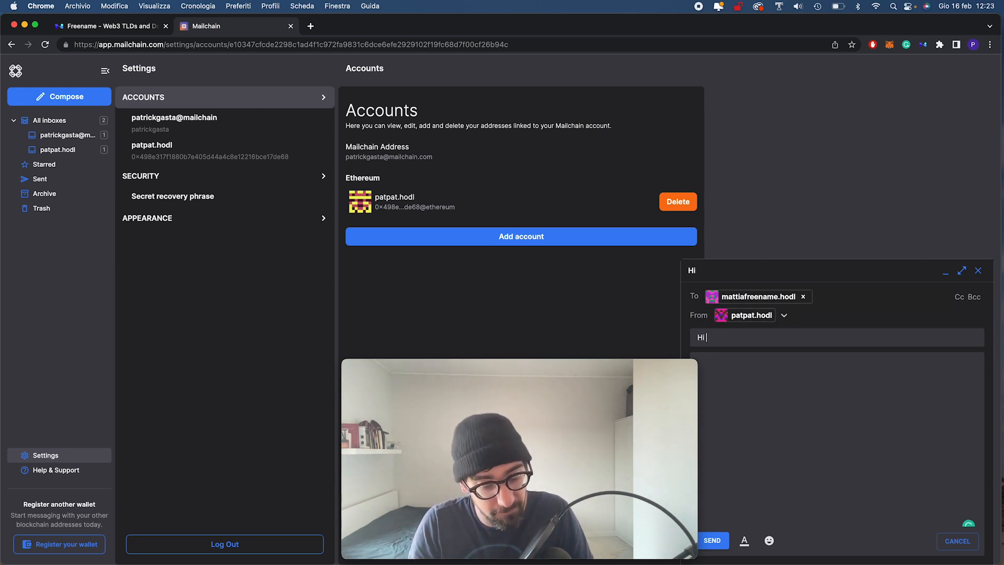
text(this is a Web3)
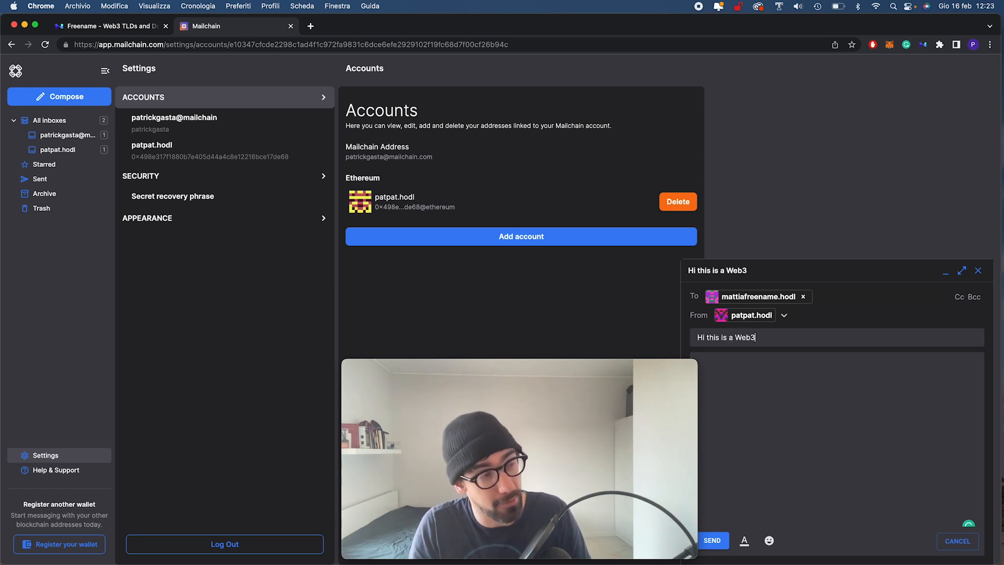
text(Email!)
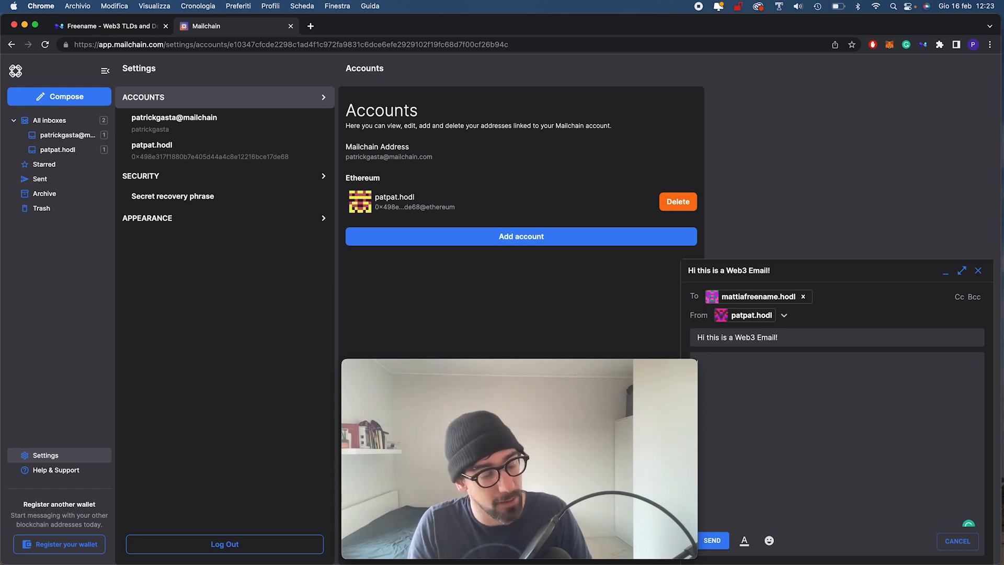
text(Hi Mattia!)
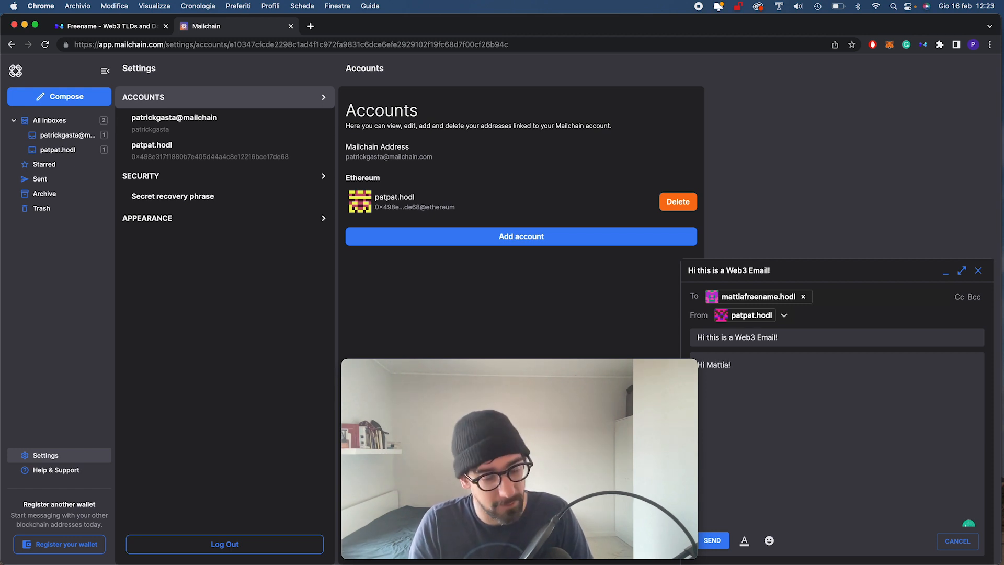
text(How are)
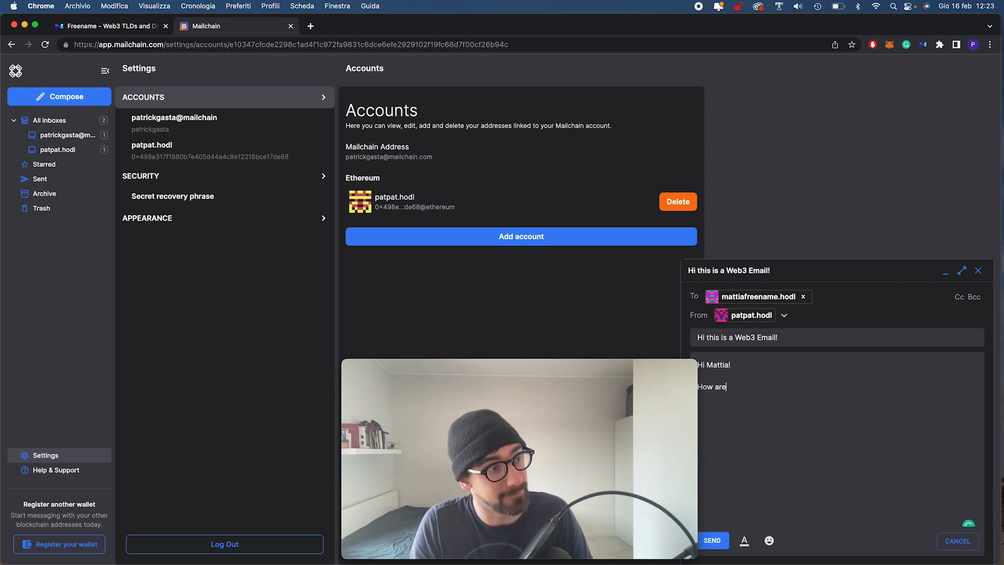
text(you? Sa)
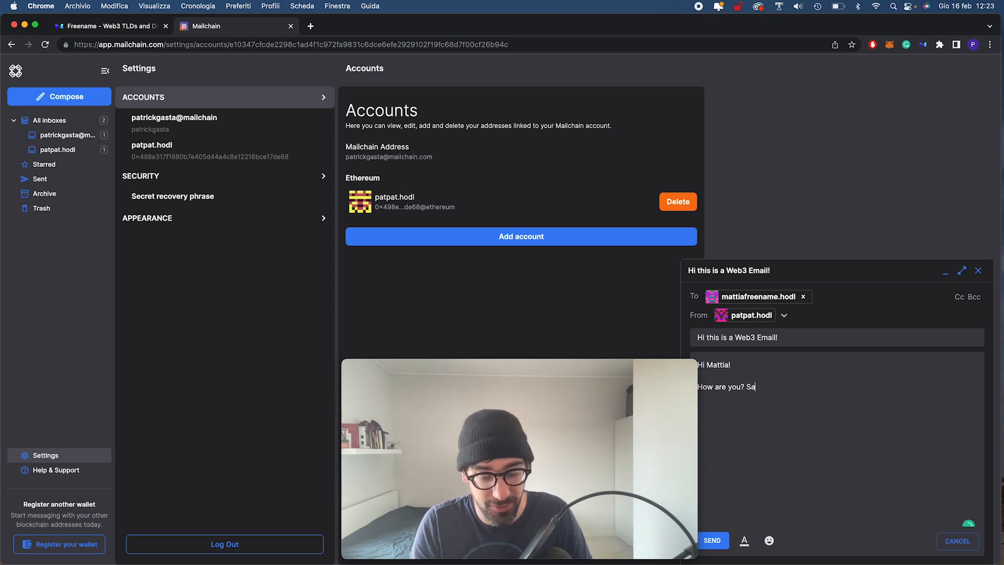
text(y hi!)
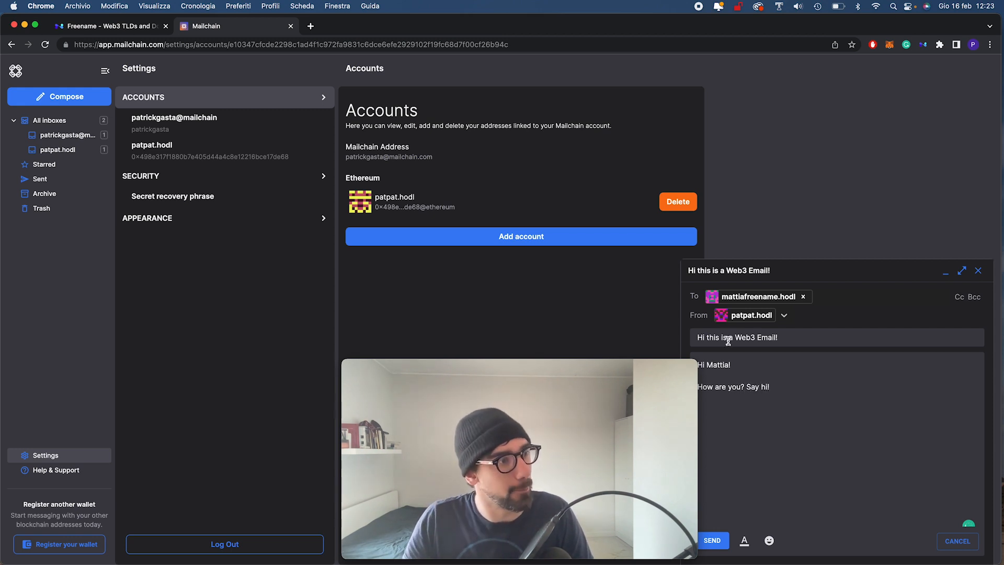
click(712, 539)
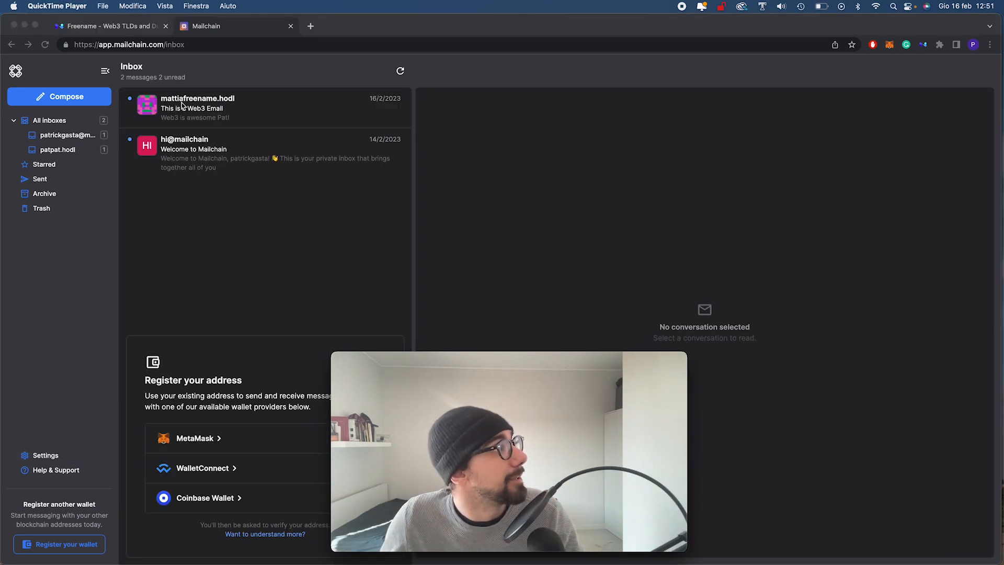
mouse_move(202, 110)
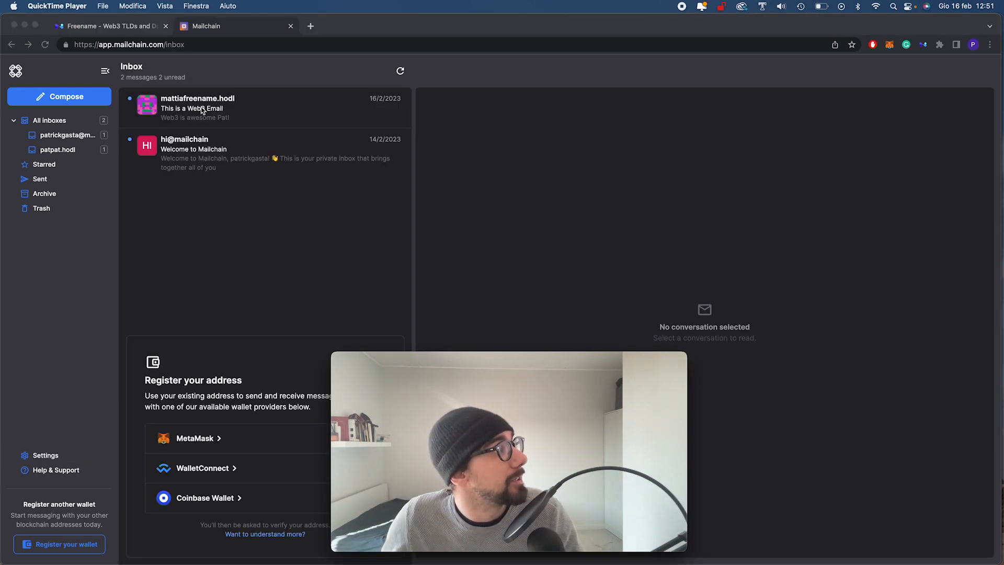
click(256, 108)
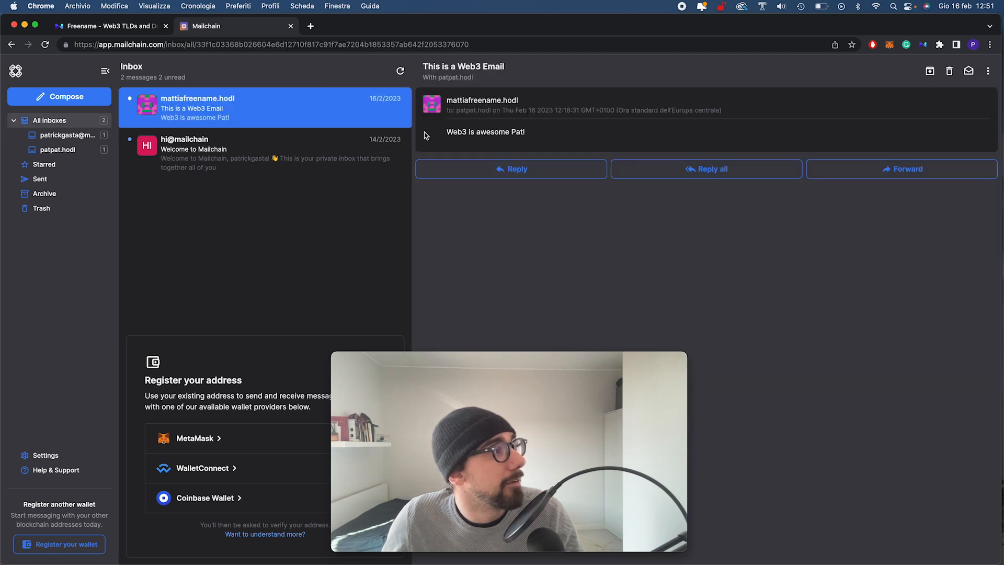